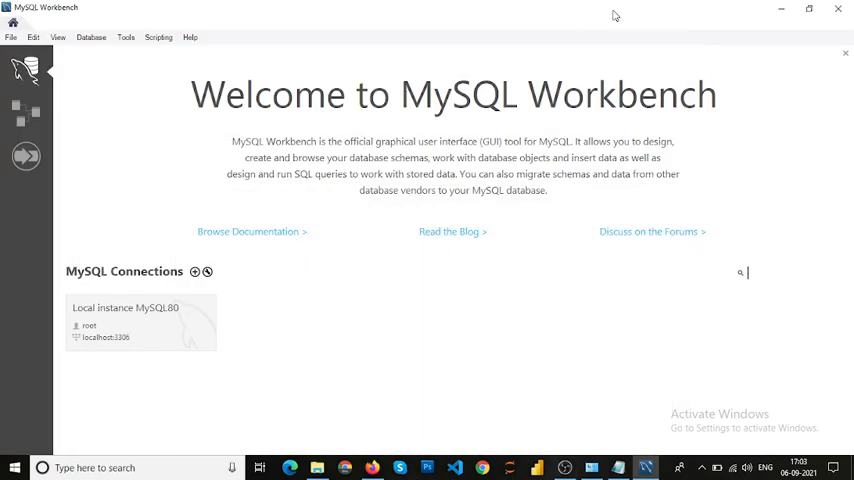
{"action": "mouse_move", "coordinate": [474, 212]}
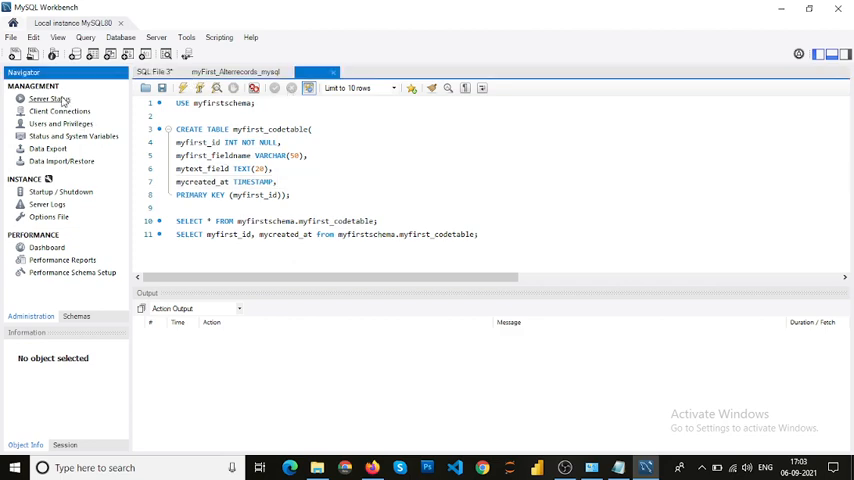
Step: Request Server Status, dismiss the WMI unhandled-exception error, and retry Server Status
{"action": "left_click", "coordinate": [48, 98]}
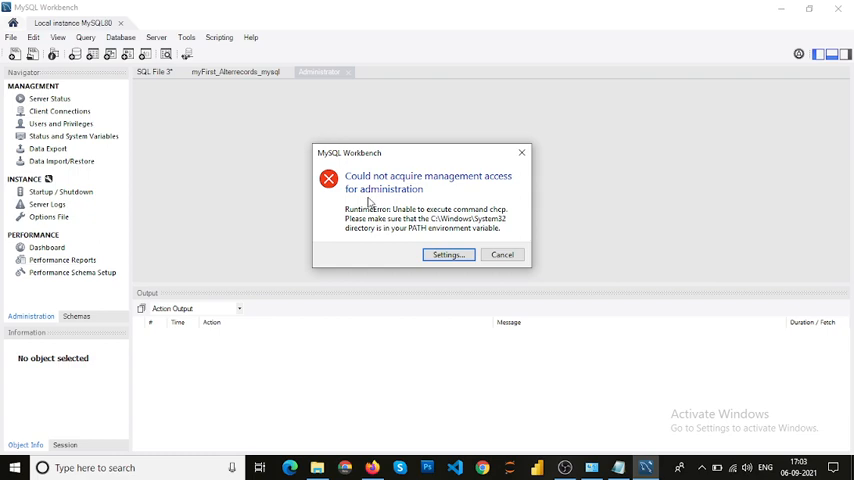
{"action": "mouse_move", "coordinate": [368, 192]}
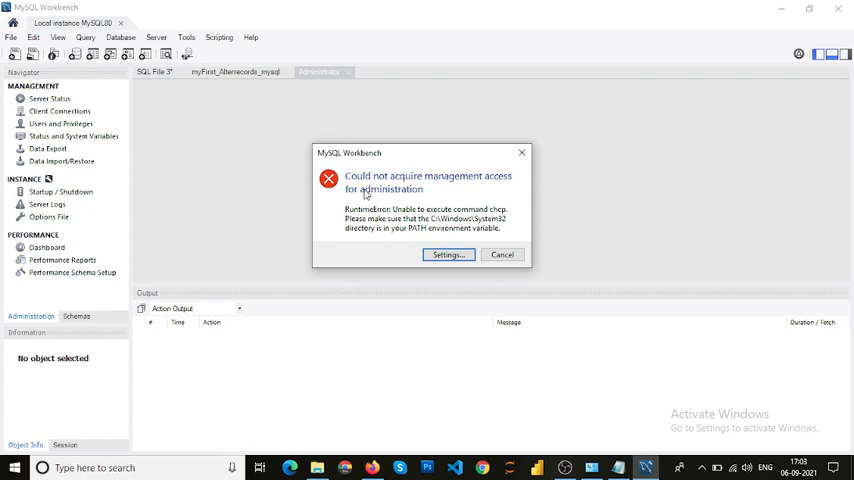
{"action": "mouse_move", "coordinate": [372, 200]}
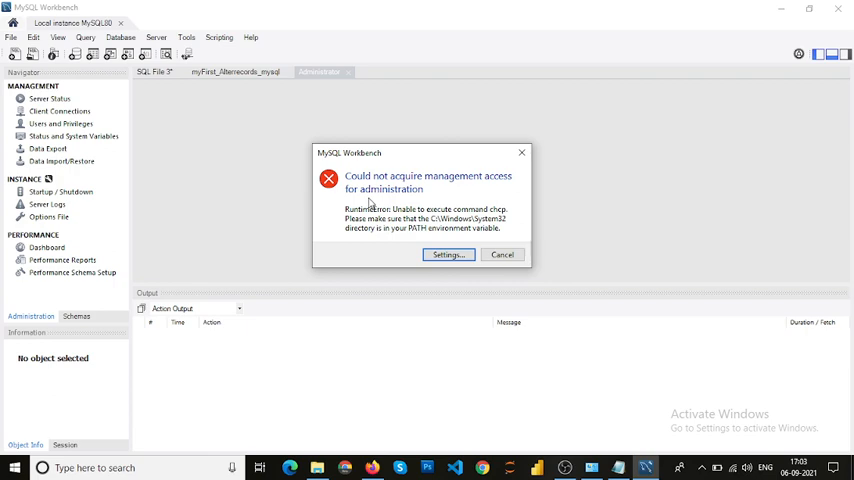
{"action": "mouse_move", "coordinate": [450, 254]}
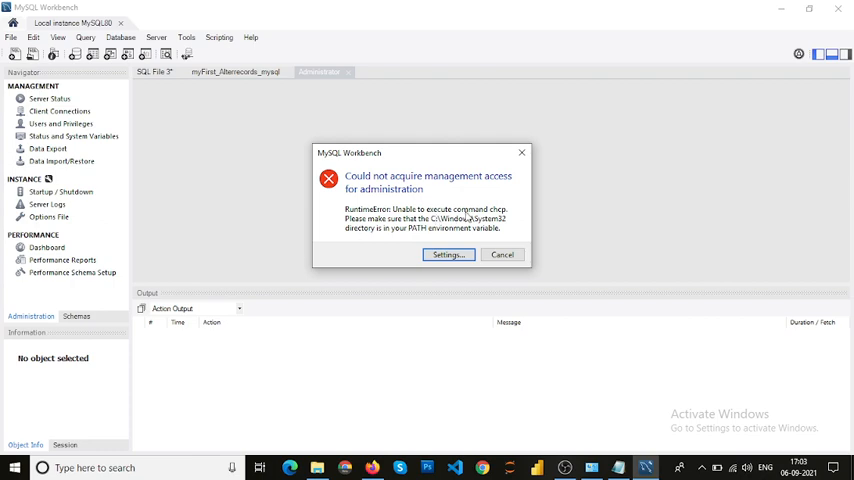
{"action": "mouse_move", "coordinate": [484, 228]}
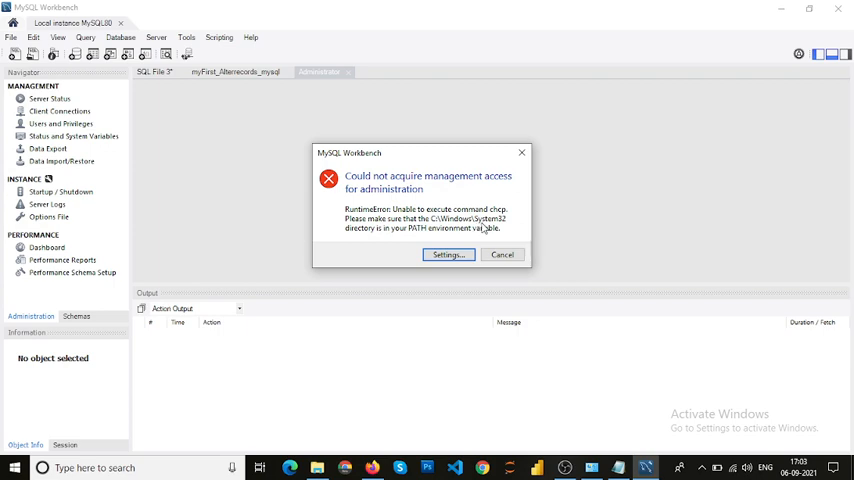
{"action": "mouse_move", "coordinate": [498, 240]}
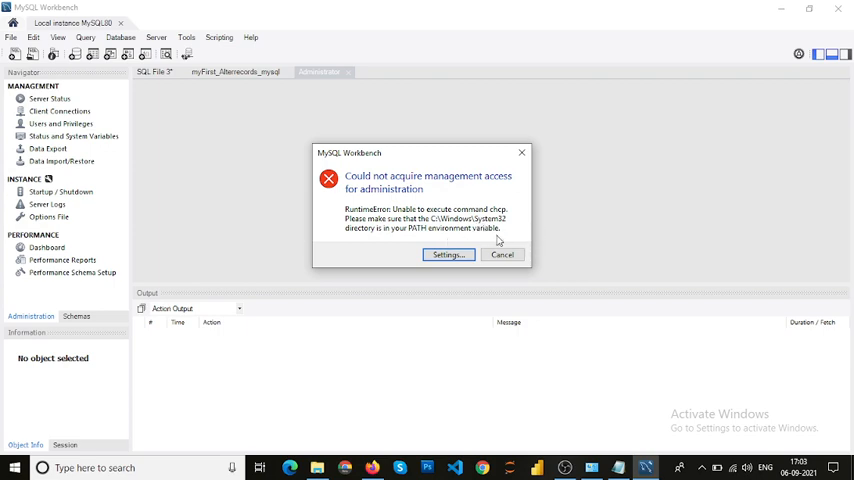
{"action": "mouse_move", "coordinate": [510, 236]}
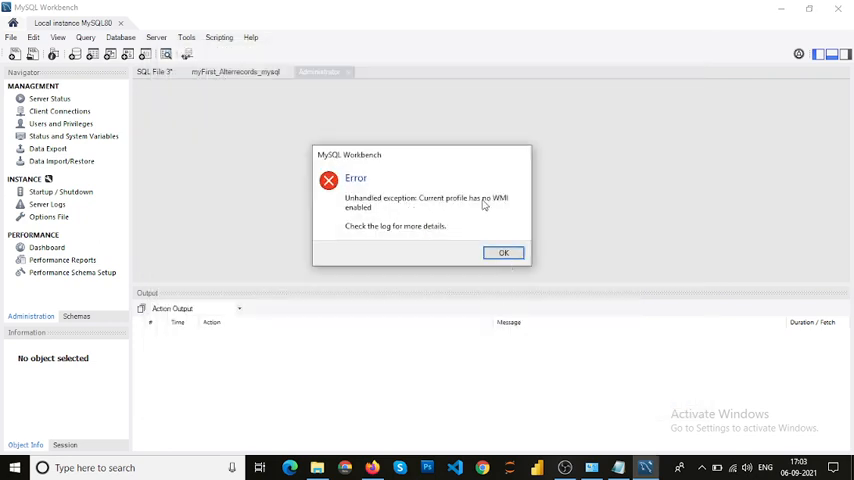
{"action": "mouse_move", "coordinate": [528, 212]}
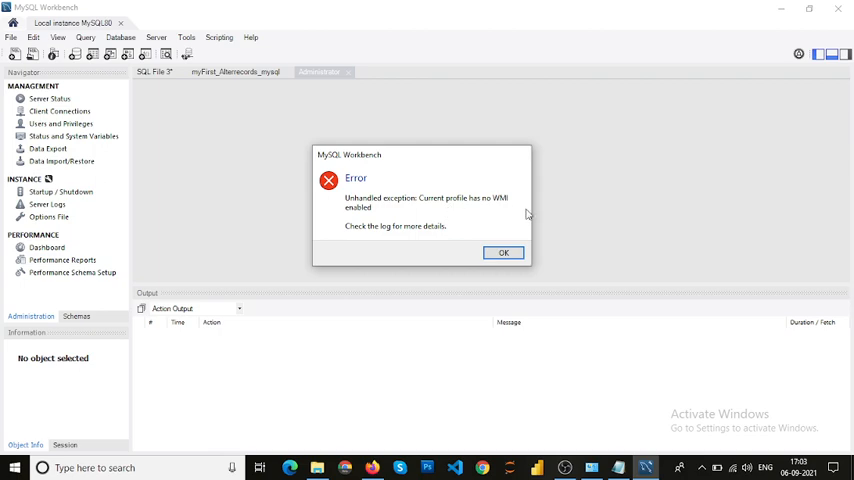
{"action": "left_click", "coordinate": [502, 252]}
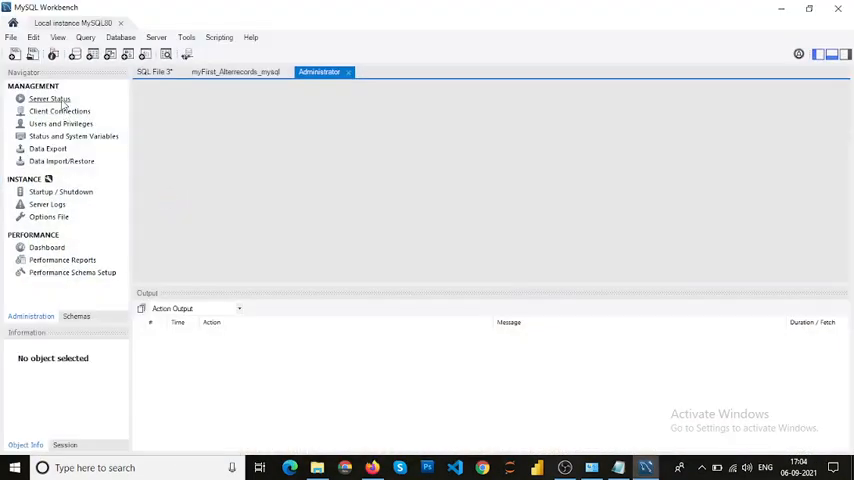
{"action": "left_click", "coordinate": [58, 98]}
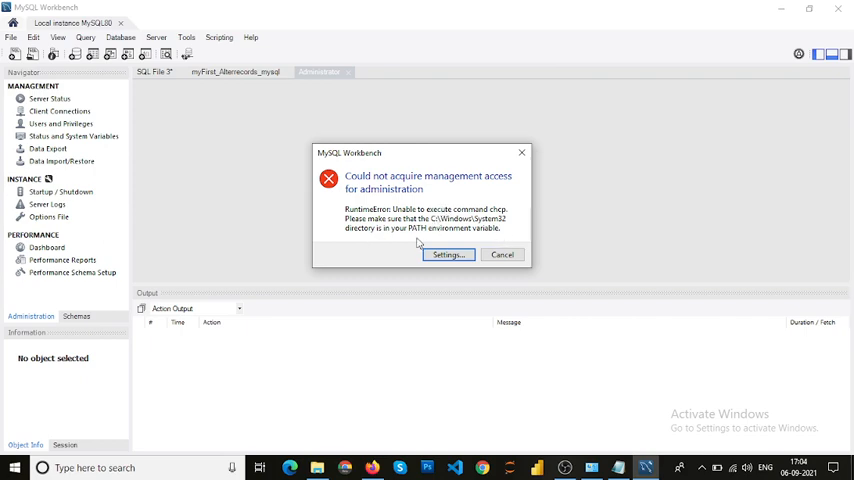
{"action": "mouse_move", "coordinate": [492, 240]}
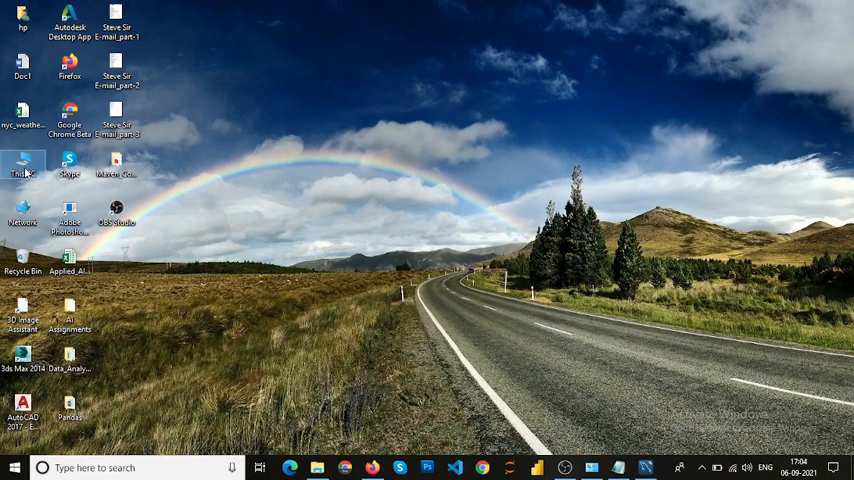
Step: Reach Environment Variables via This PC properties and delete the user Path variable
{"action": "right_click", "coordinate": [20, 164]}
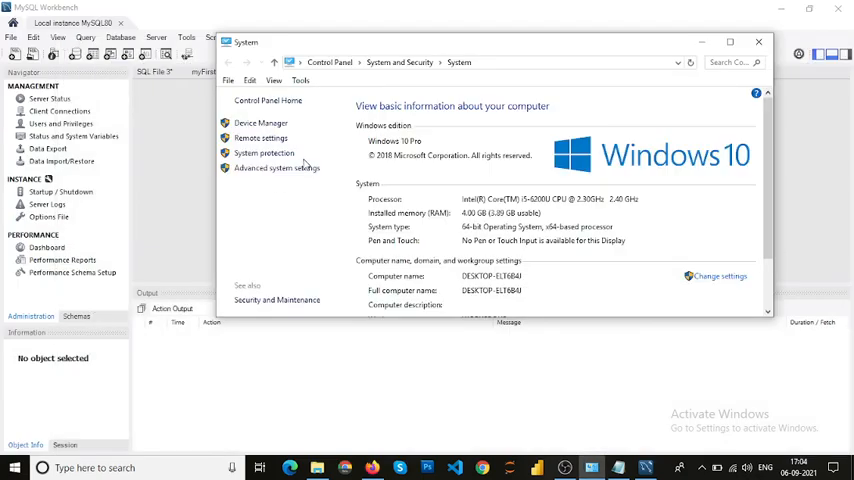
{"action": "left_click", "coordinate": [276, 168]}
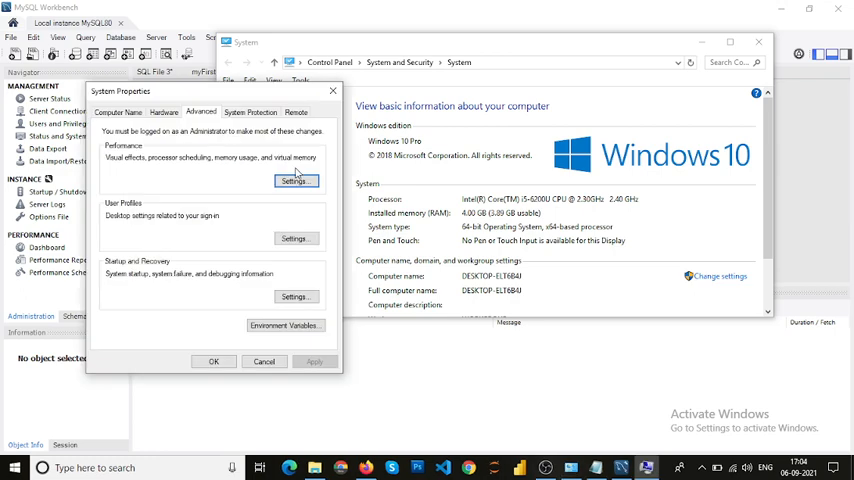
{"action": "left_click", "coordinate": [284, 324]}
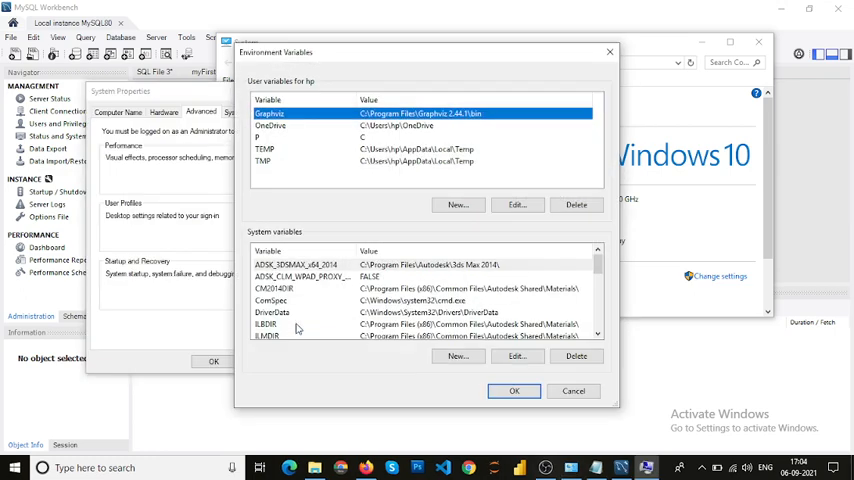
{"action": "mouse_move", "coordinate": [386, 164]}
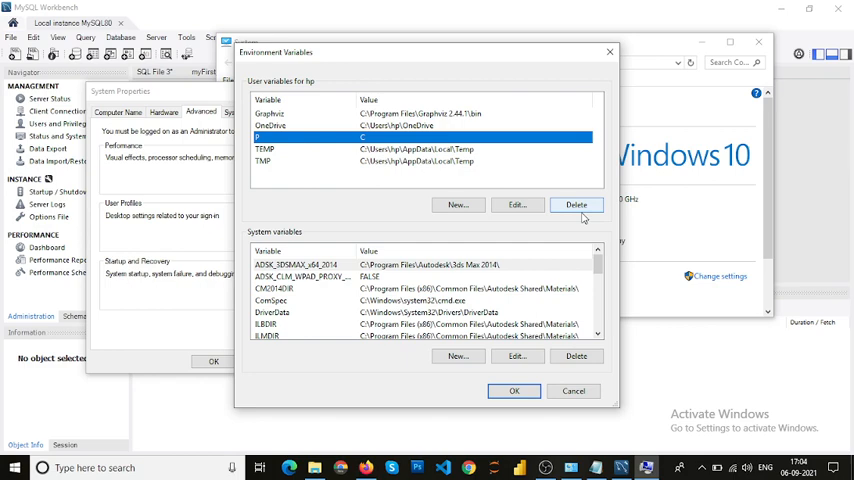
{"action": "left_click", "coordinate": [576, 204]}
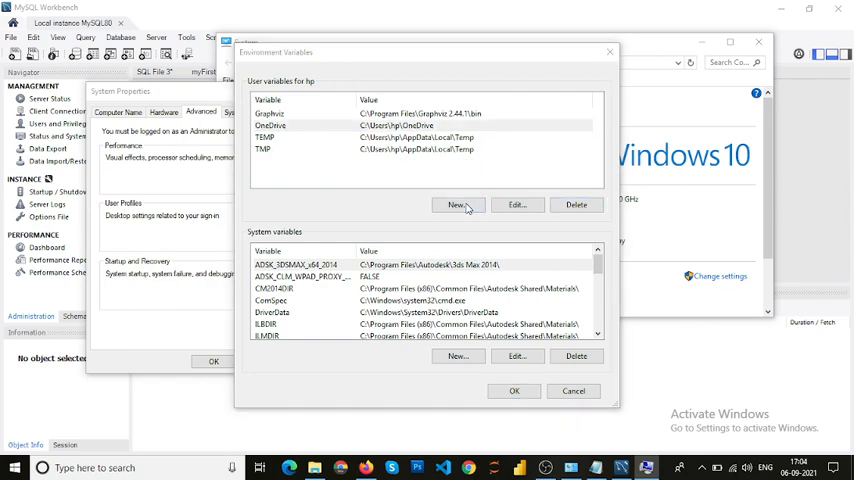
Step: Add a new user PATH variable with value C:\windows\system32 and apply the settings
{"action": "left_click", "coordinate": [458, 204]}
{"action": "type", "text": "PATH"}
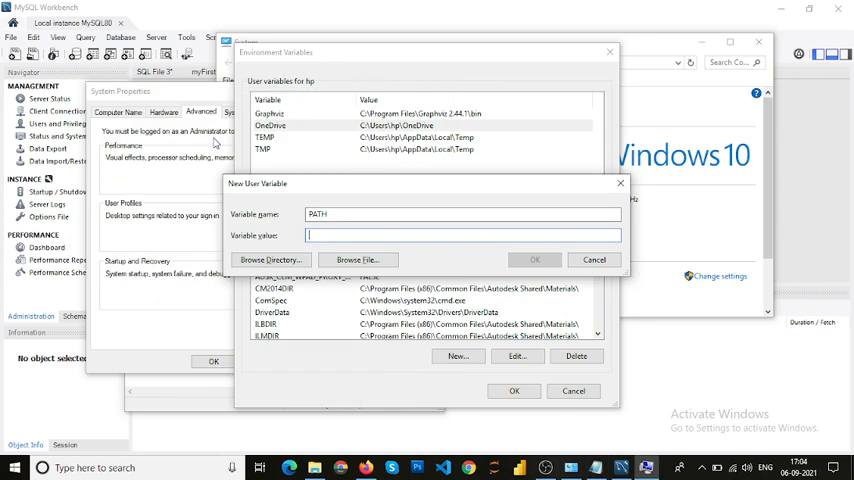
{"action": "type", "text": "C:\\windows\\system32"}
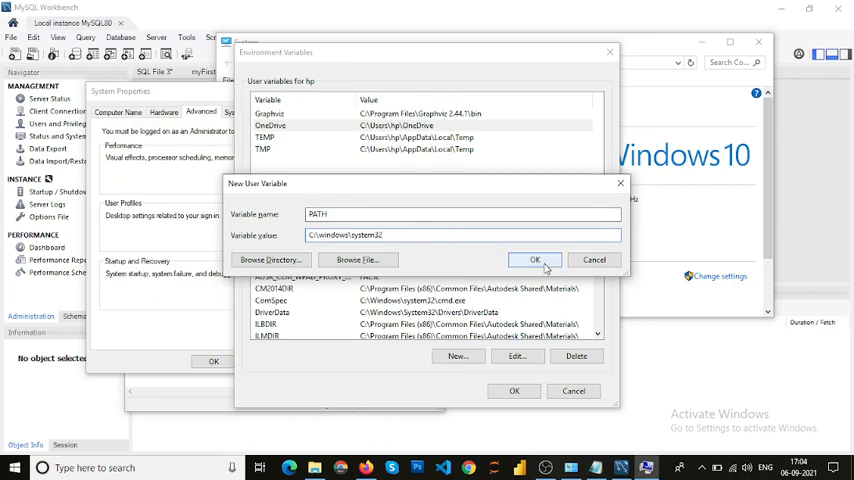
{"action": "left_click", "coordinate": [536, 260]}
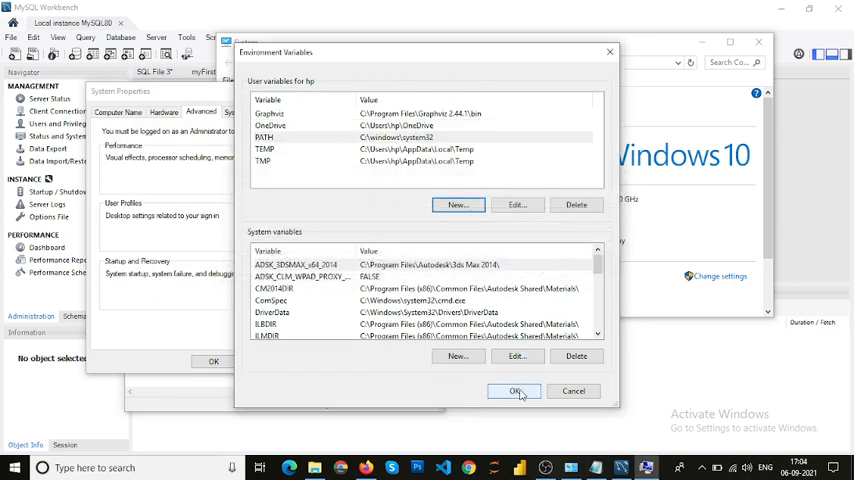
{"action": "left_click", "coordinate": [512, 390]}
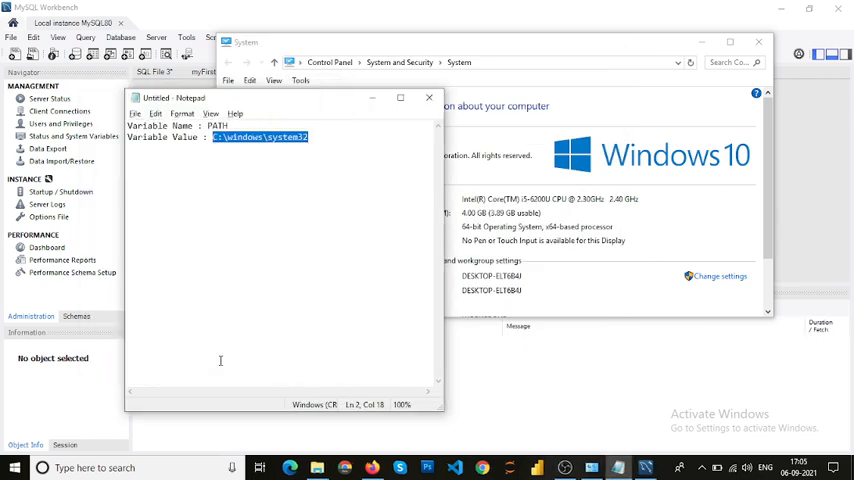
Step: Return to MySQL Workbench, dismiss the unhandled exception, and exit via File > Exit
{"action": "left_click", "coordinate": [428, 98]}
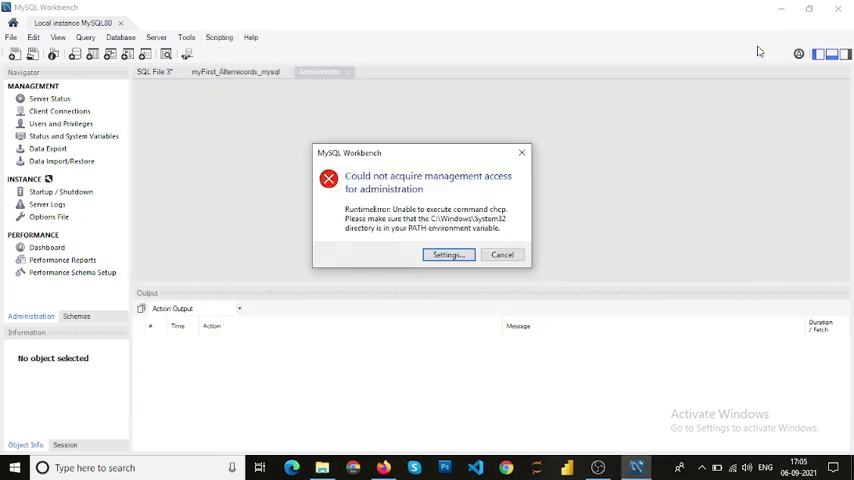
{"action": "mouse_move", "coordinate": [502, 254]}
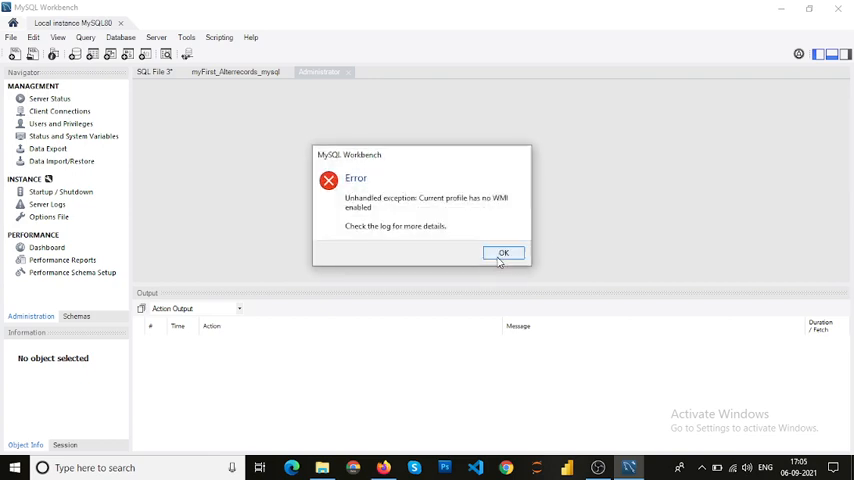
{"action": "left_click", "coordinate": [504, 252]}
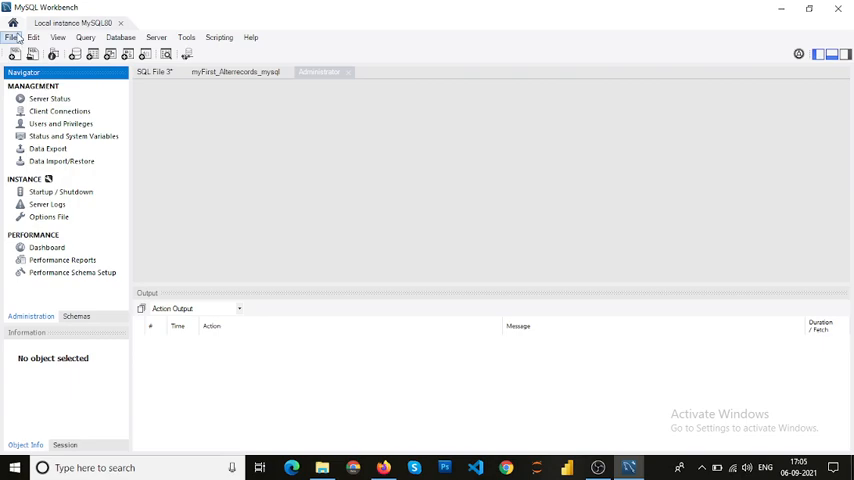
{"action": "left_click", "coordinate": [14, 40]}
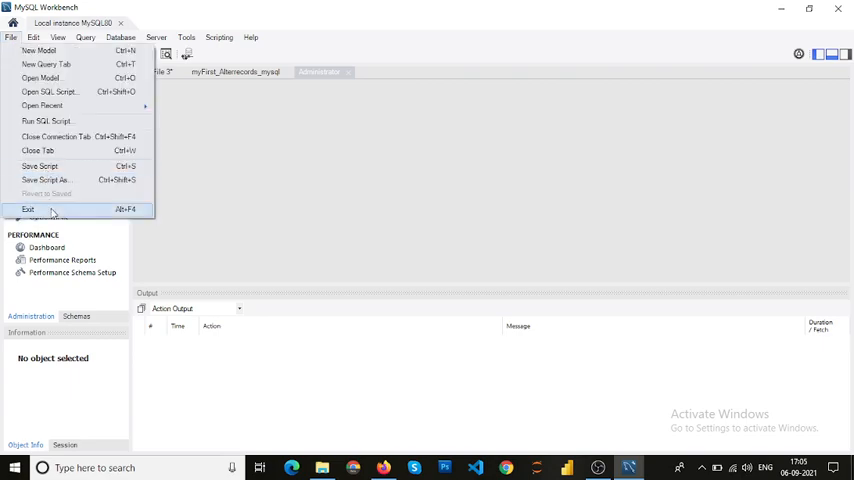
{"action": "left_click", "coordinate": [32, 208]}
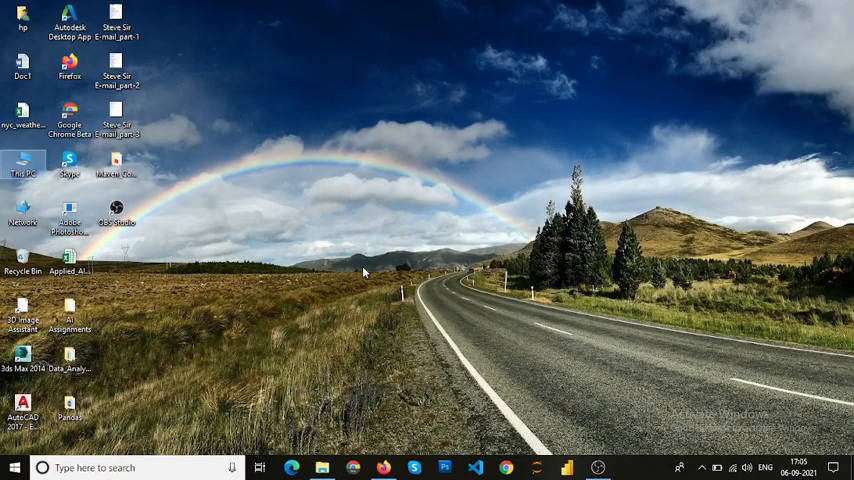
Step: Search the Start menu for 'mysql' to relaunch MySQL Workbench
{"action": "left_click", "coordinate": [12, 468]}
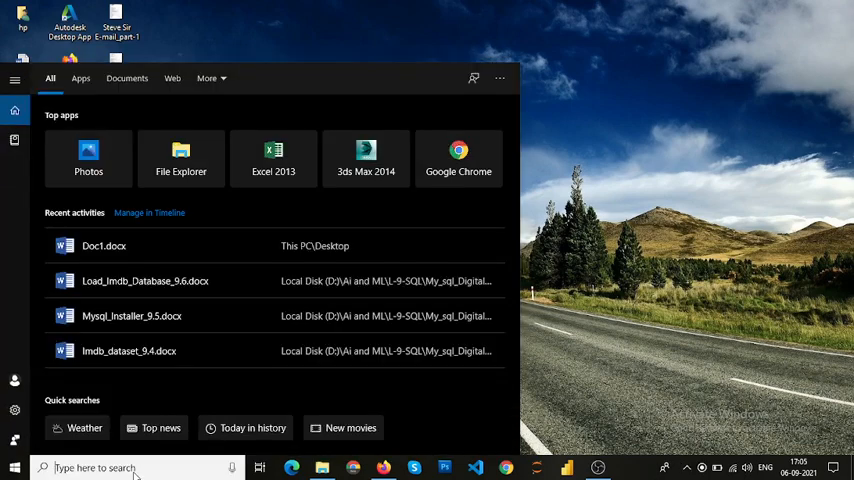
{"action": "type", "text": "mysql"}
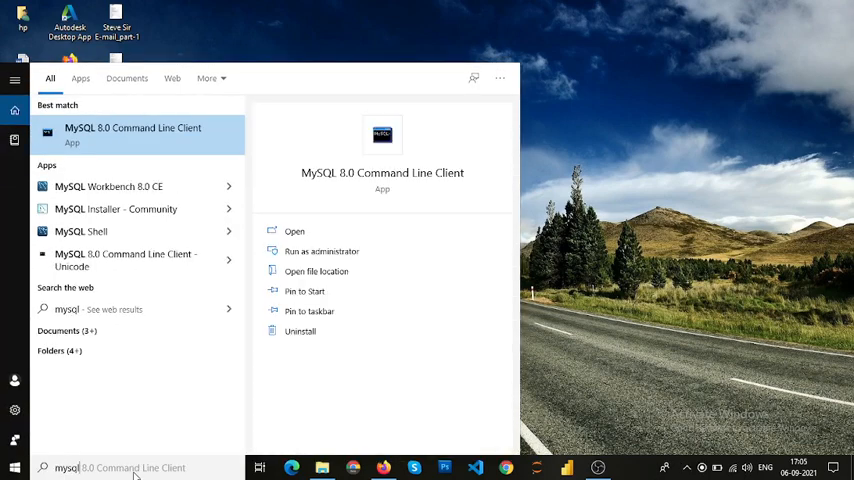
{"action": "mouse_move", "coordinate": [136, 260]}
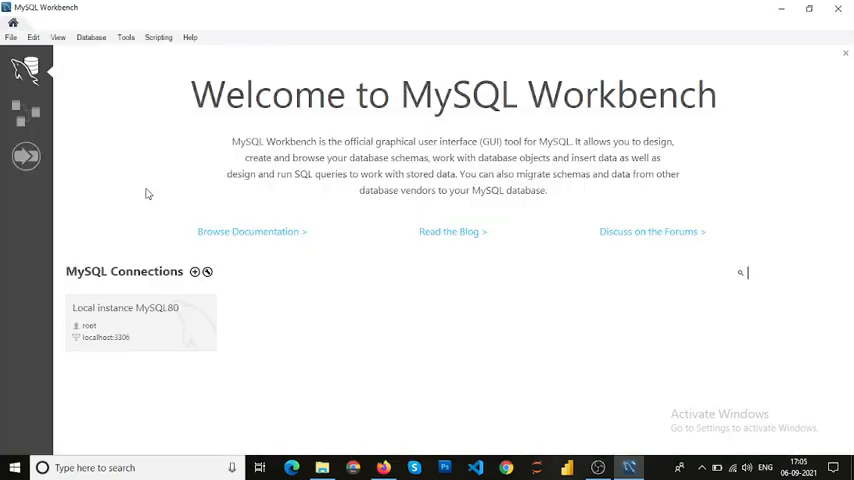
{"action": "mouse_move", "coordinate": [118, 318]}
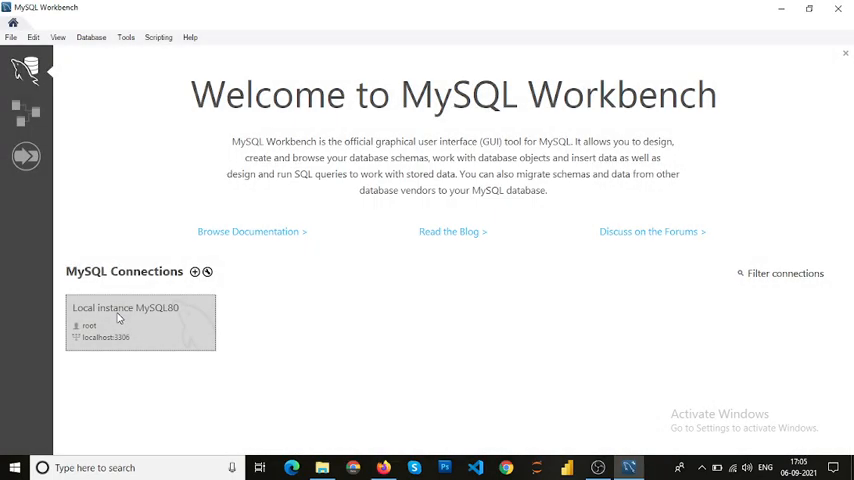
Step: Connect to Local instance MySQL80, confirm Server Status Running, and minimize Workbench
{"action": "double_click", "coordinate": [140, 322]}
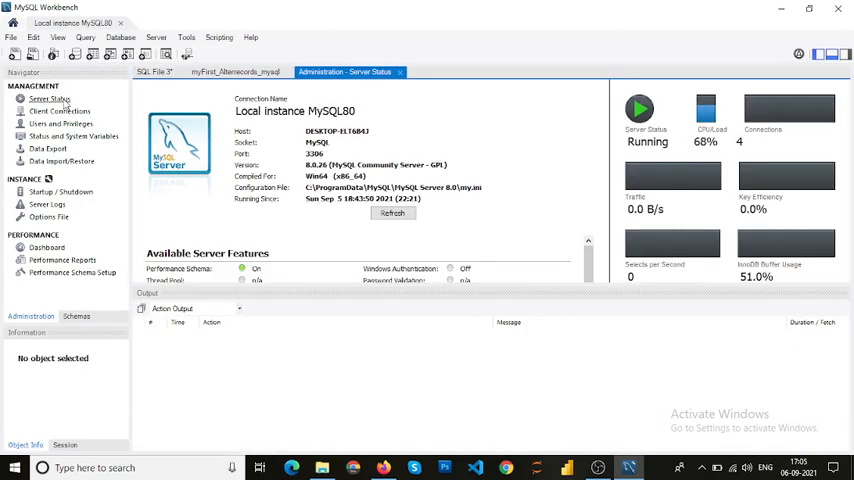
{"action": "mouse_move", "coordinate": [470, 146]}
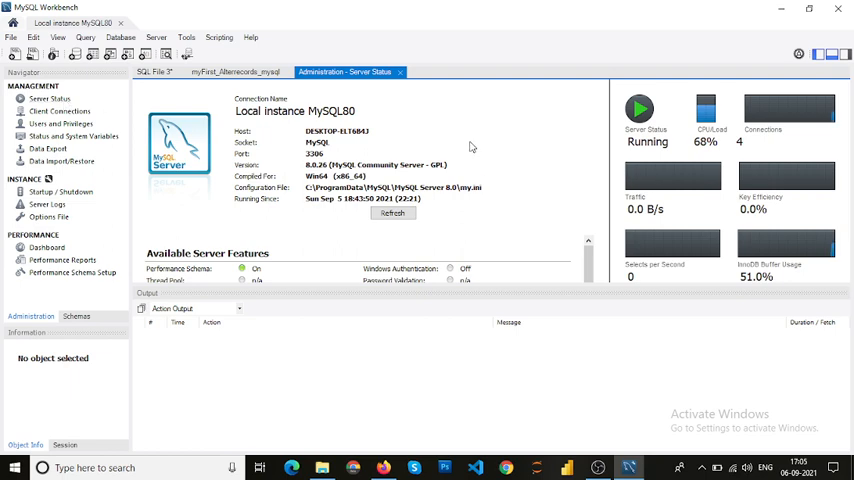
{"action": "mouse_move", "coordinate": [444, 236]}
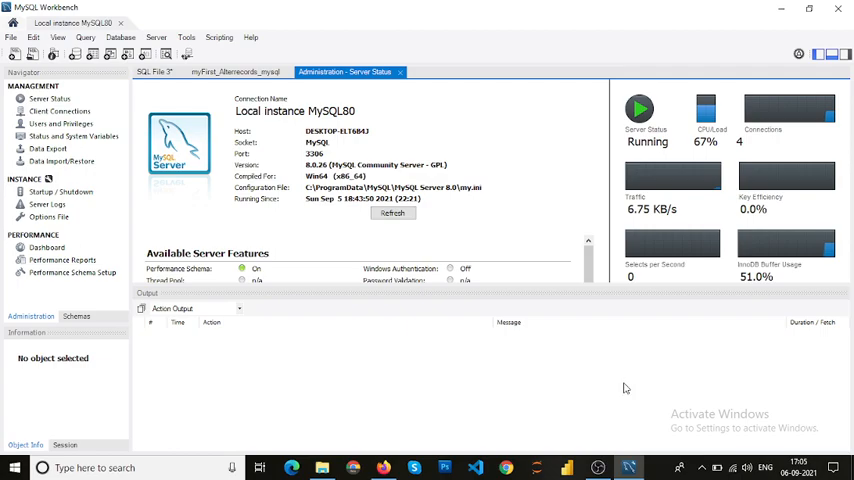
{"action": "left_click", "coordinate": [626, 464]}
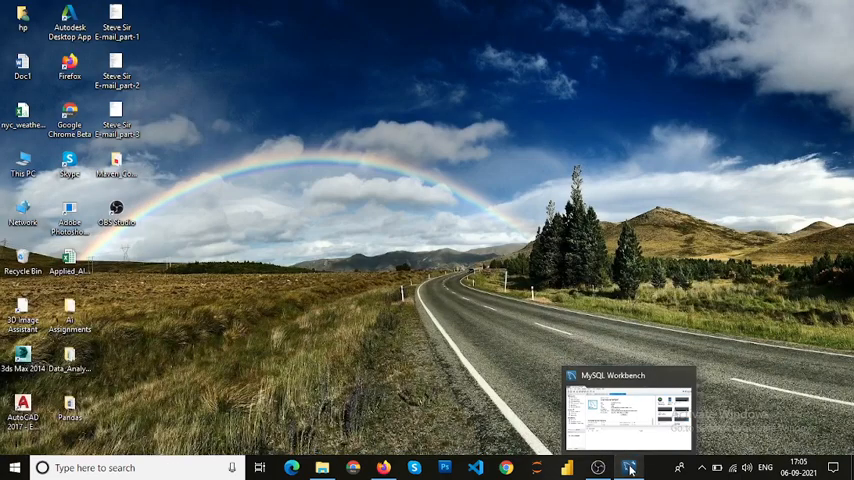